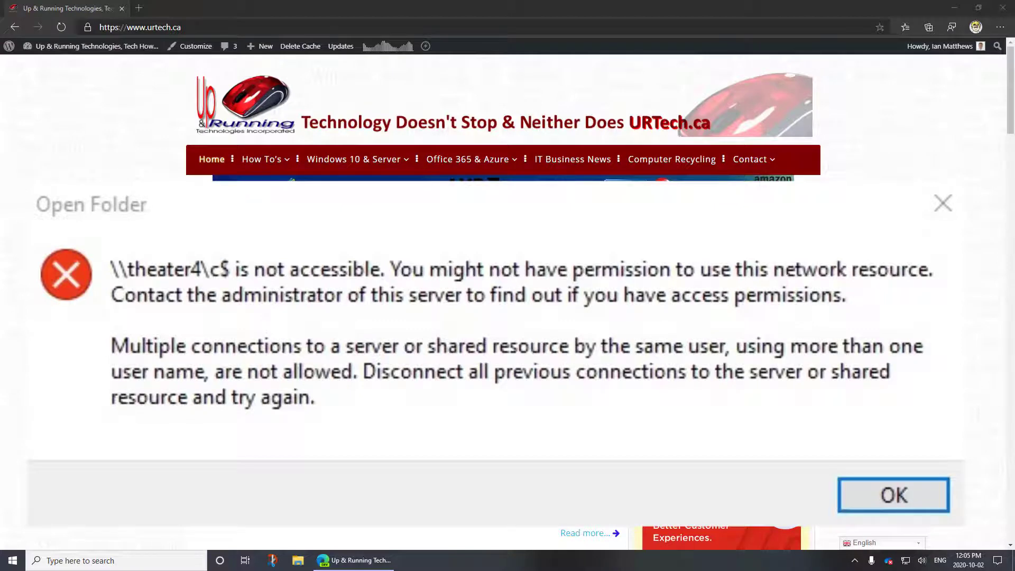
- Dismiss the access error, browse to \\theater4\c$ and submit the Microsoft account credentials; access stays denied
left_click(893, 495)
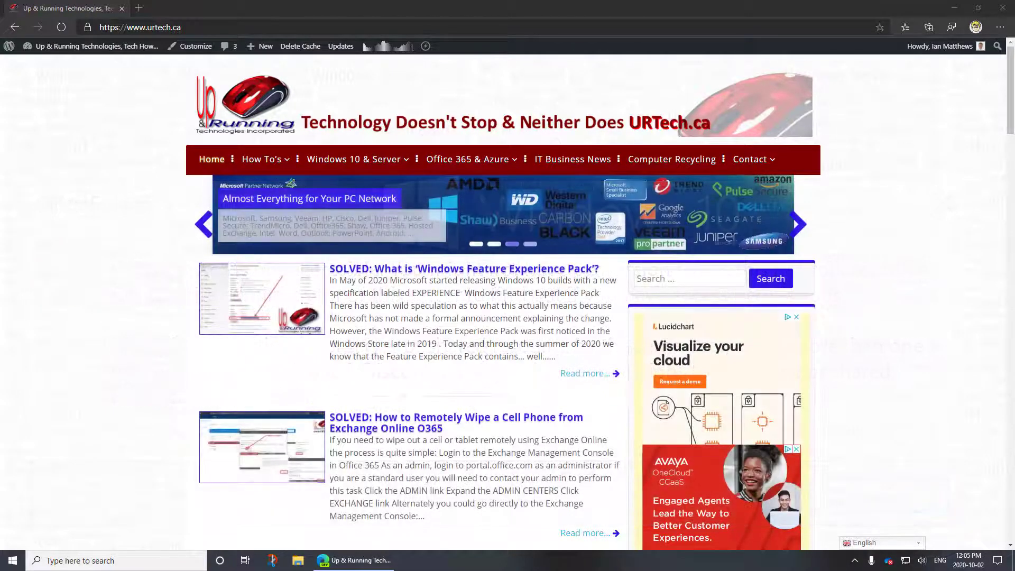
left_click(298, 560)
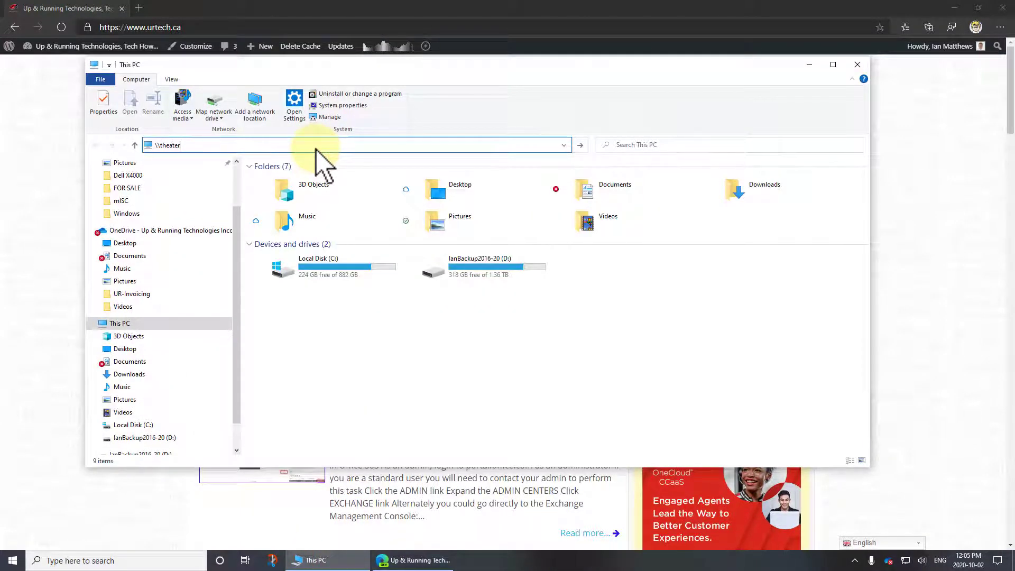
type("4\\")
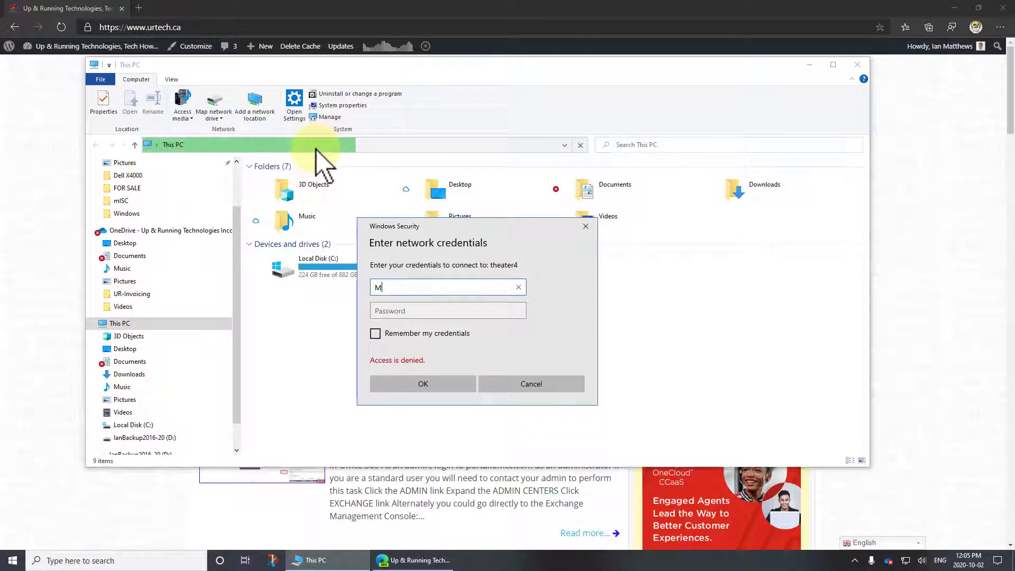
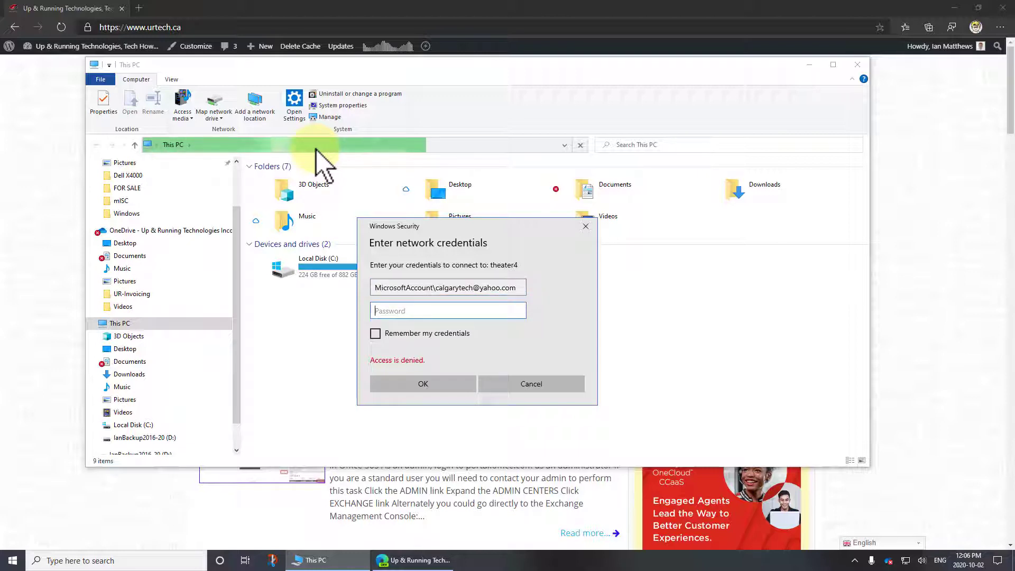
type("password")
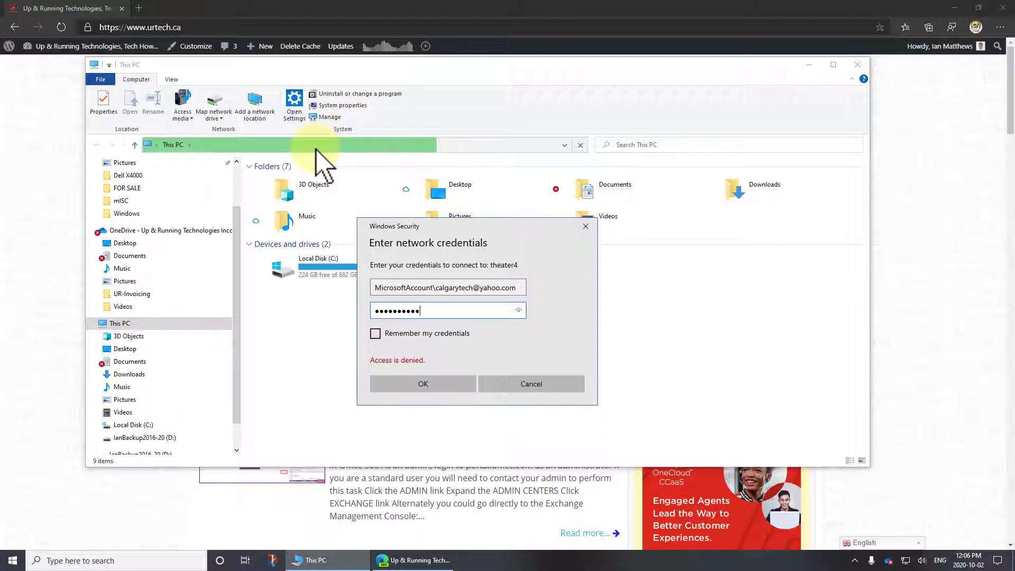
left_click(530, 383)
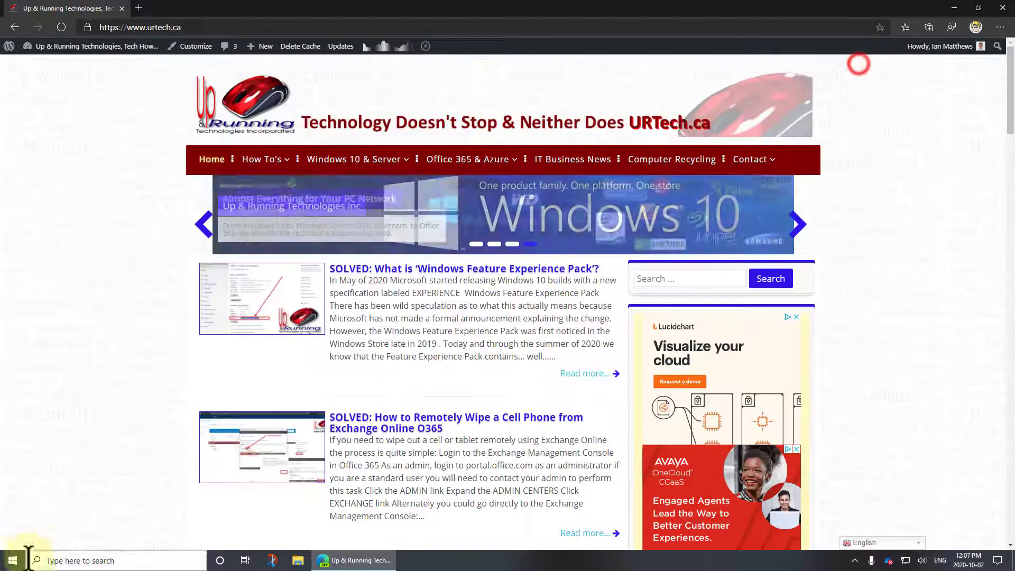
- Connect to theater4 via Remote Desktop and search Start for 'local' to reach Local Security Policy
type("remote")
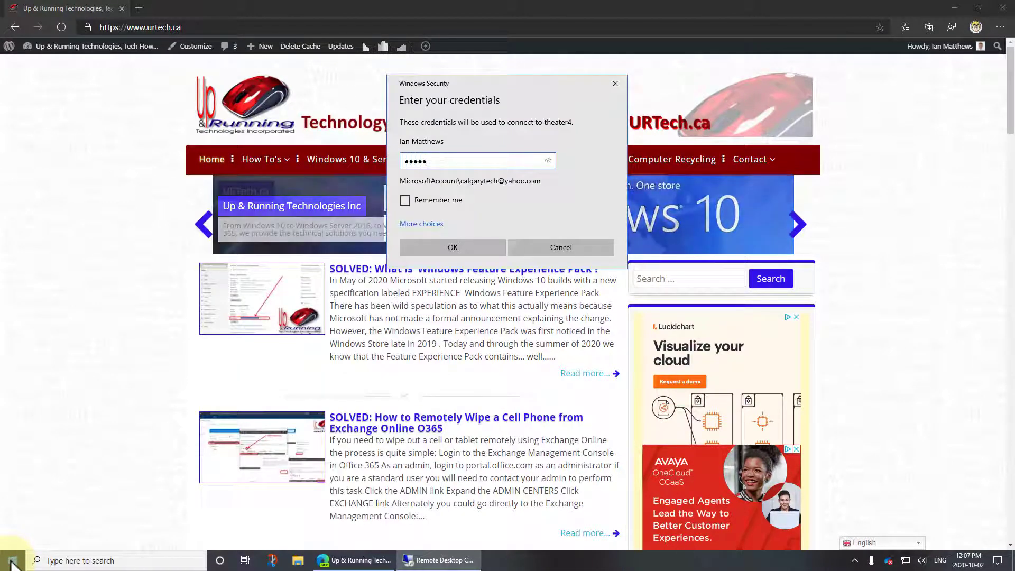
left_click(451, 247)
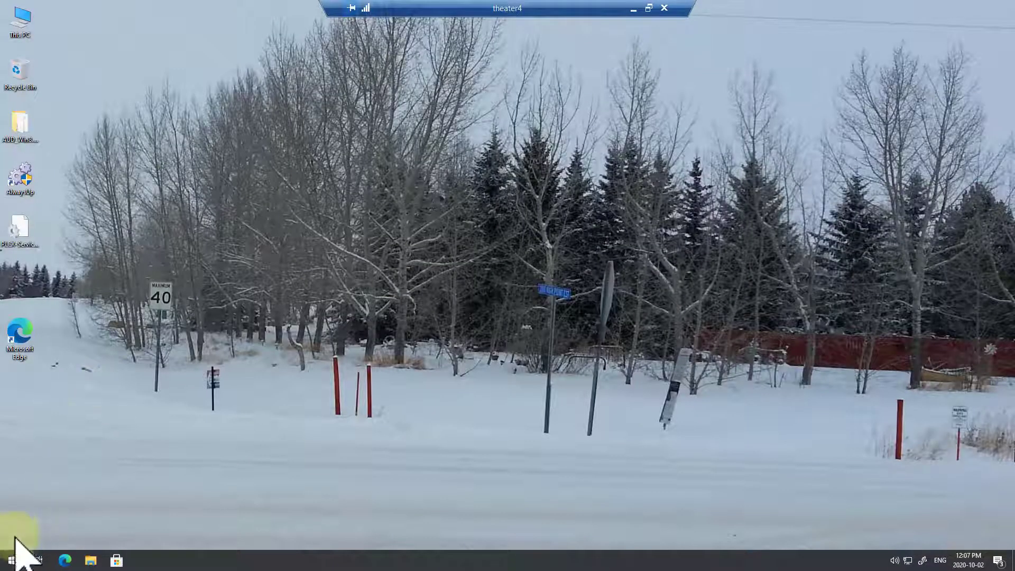
mouse_move(518, 22)
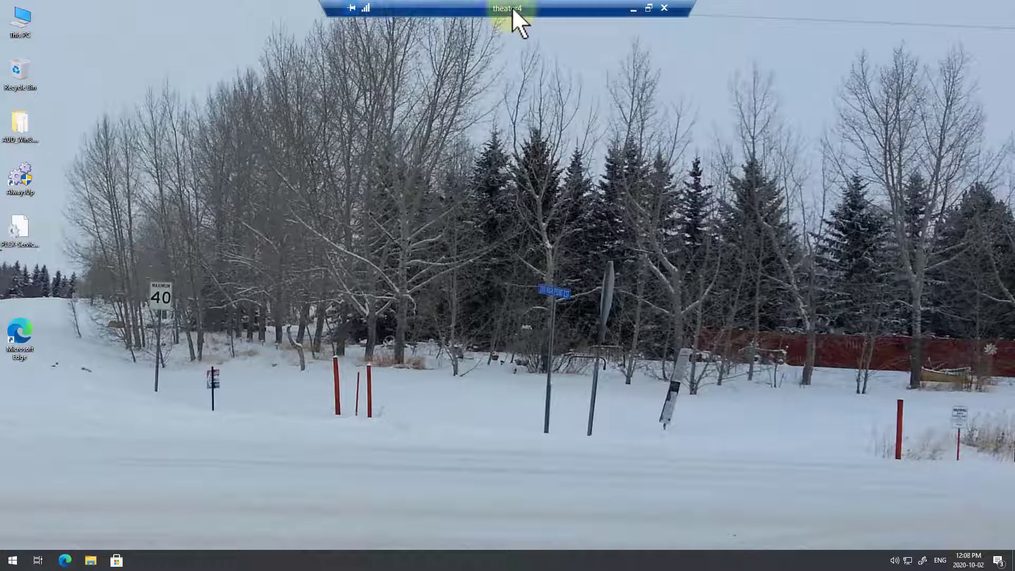
mouse_move(564, 317)
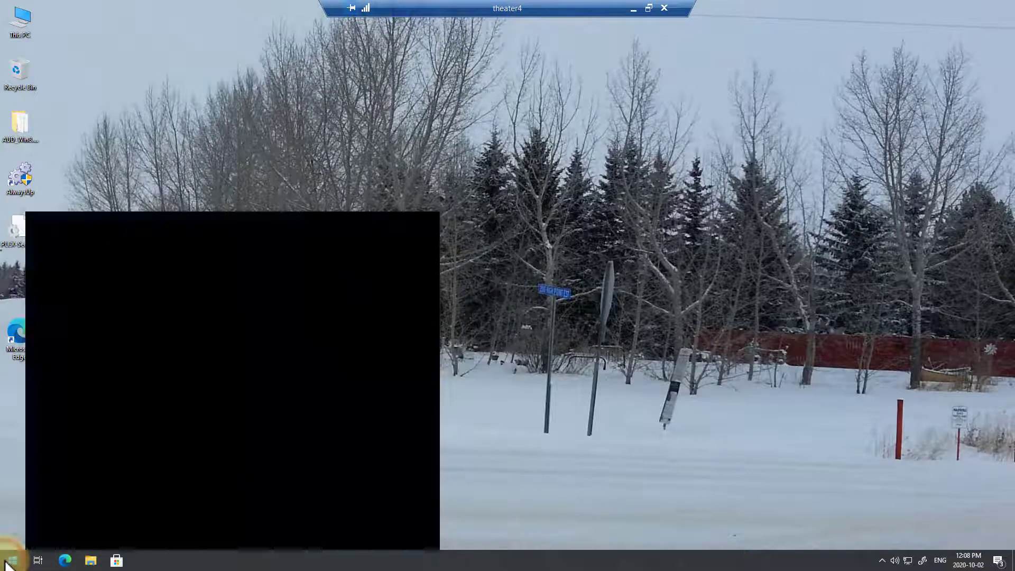
type("local")
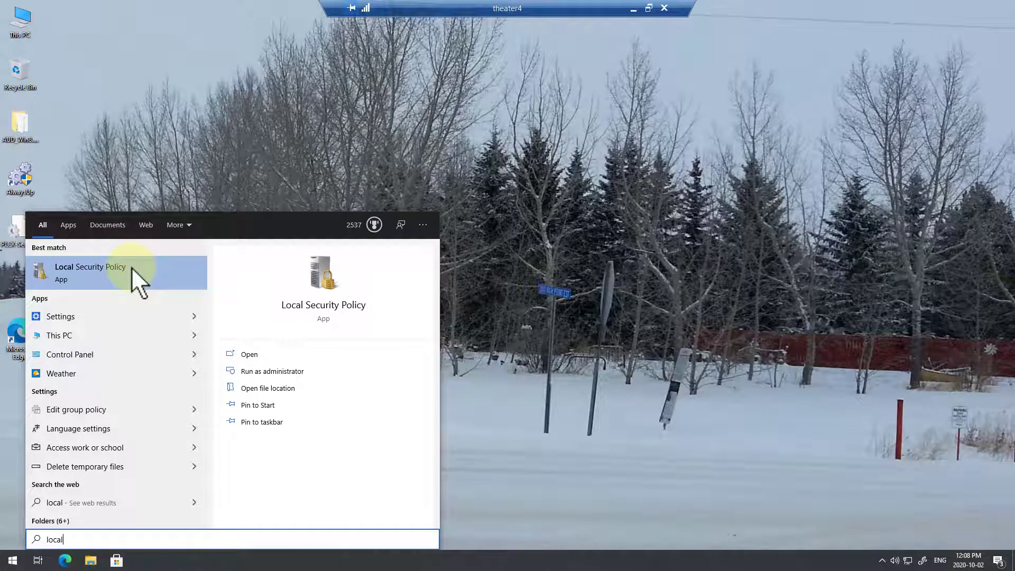
mouse_move(104, 279)
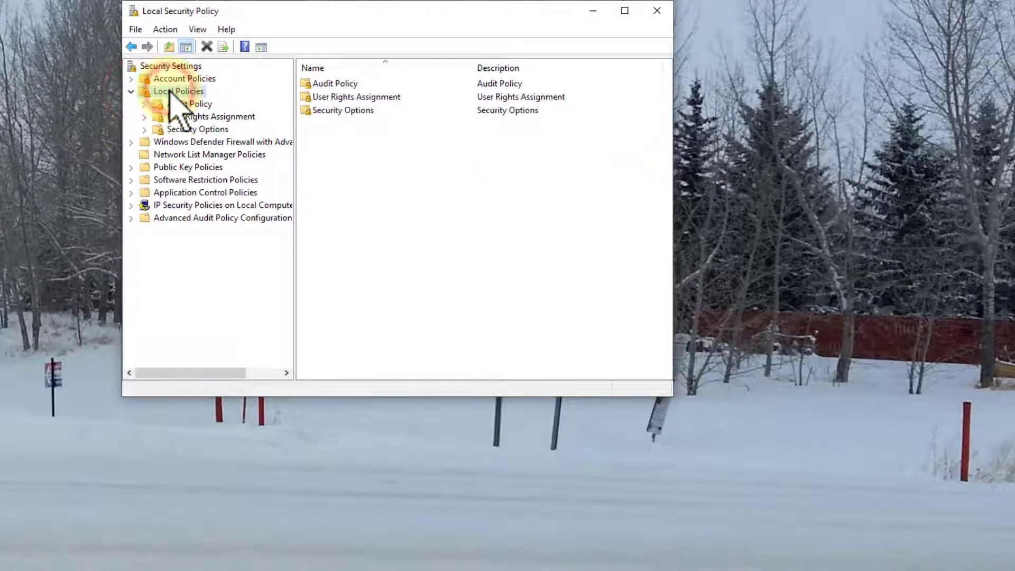
- Under Security Options, set 'User Account Control: Run all administrators in Admin Approval Mode' to Disabled after reading its explanation
left_click(197, 129)
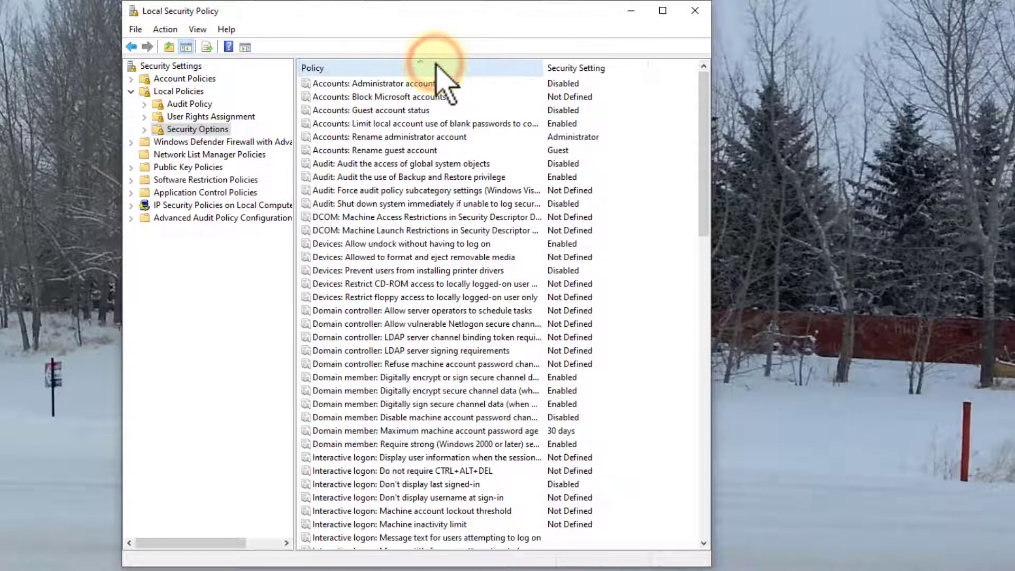
left_click(436, 68)
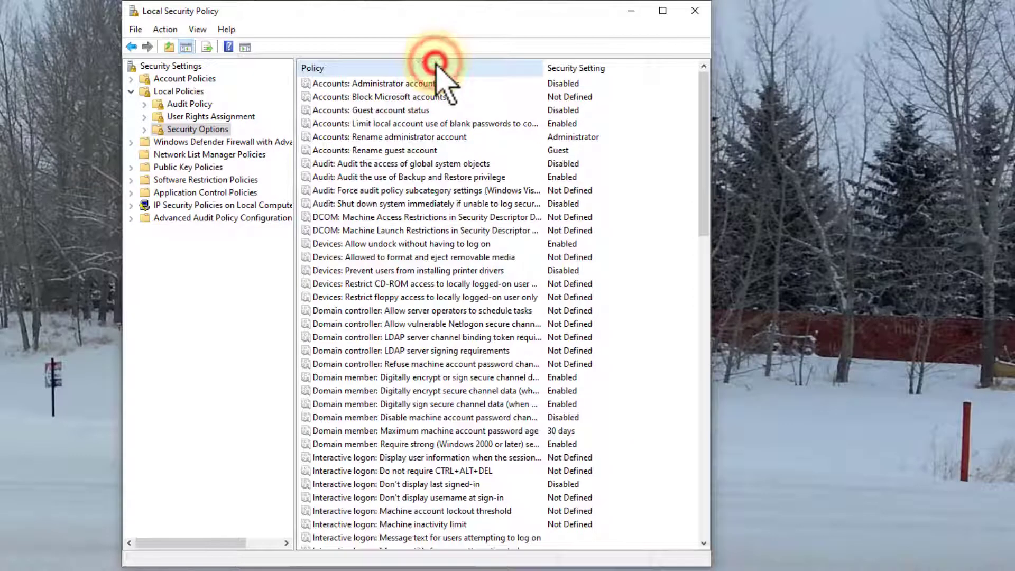
mouse_move(692, 188)
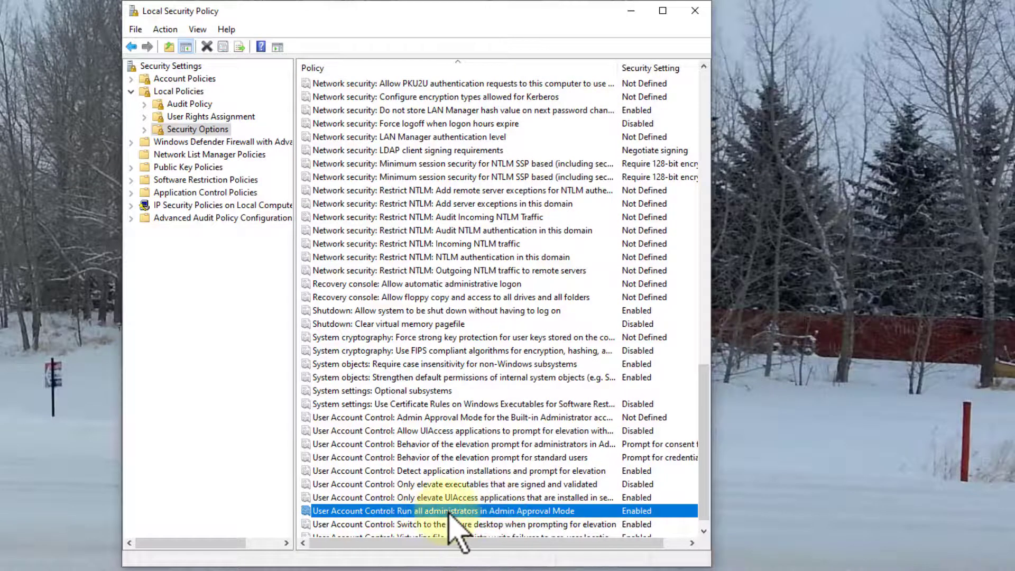
mouse_move(553, 531)
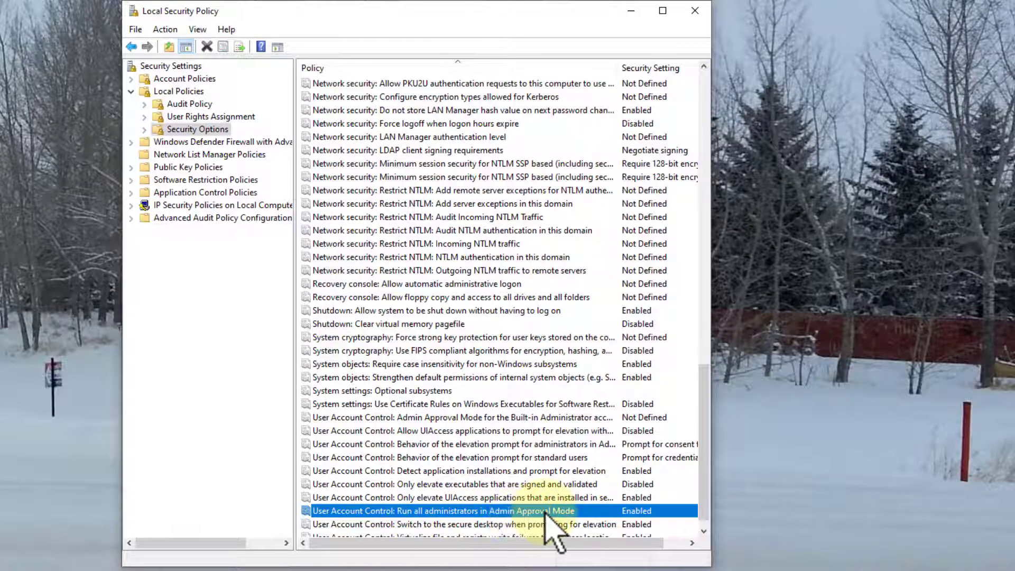
double_click(442, 511)
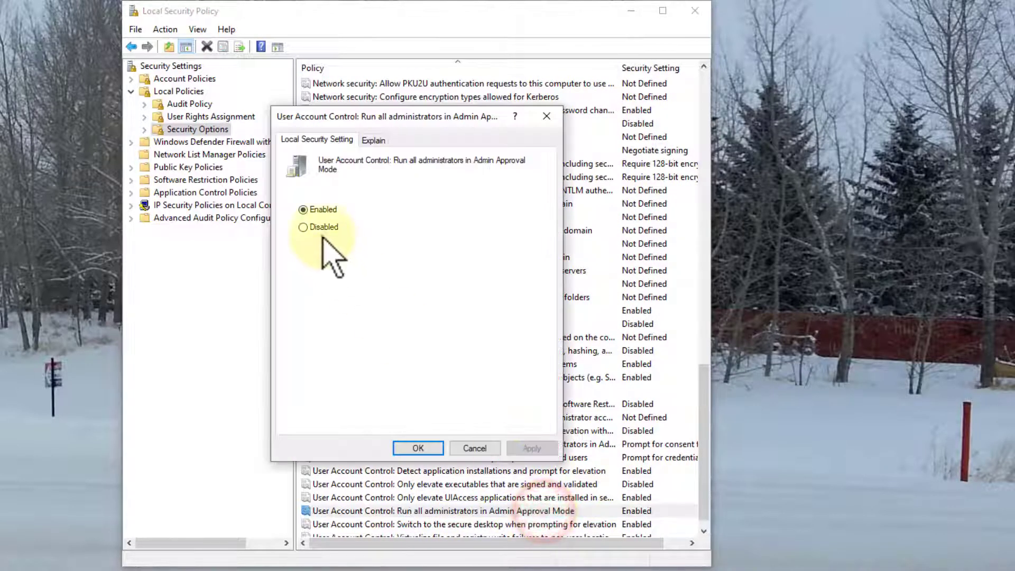
left_click(304, 227)
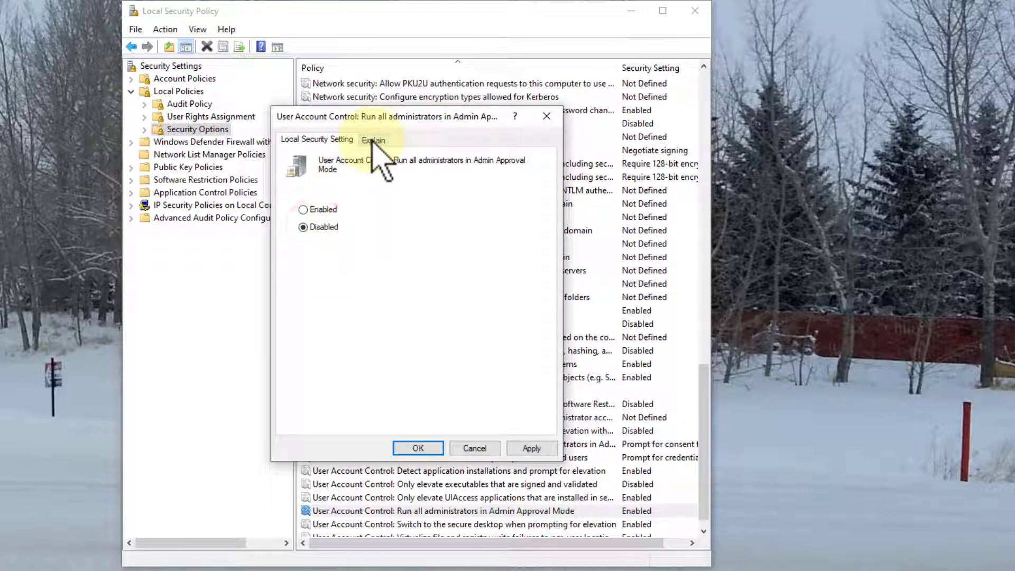
left_click(373, 139)
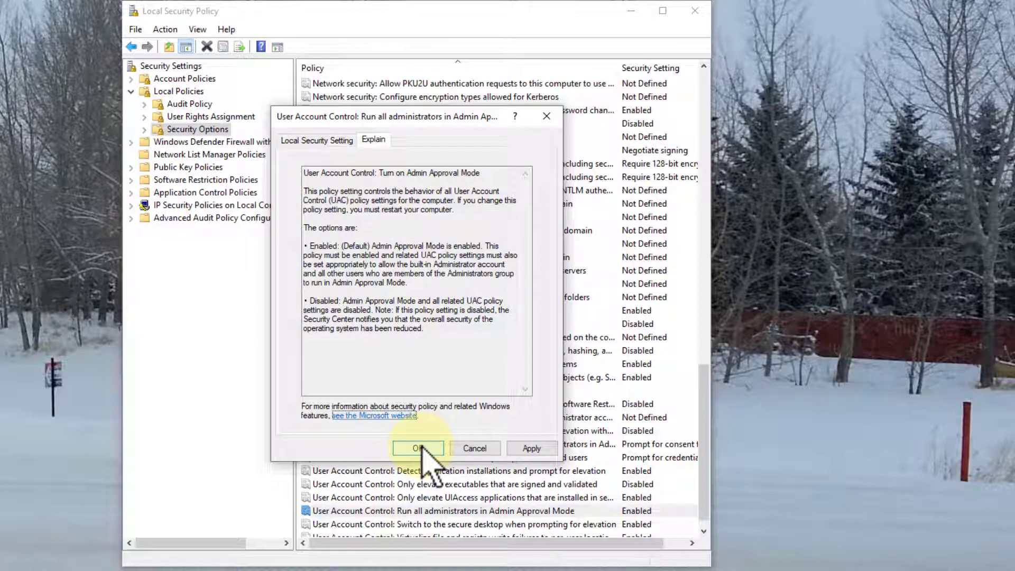
left_click(418, 448)
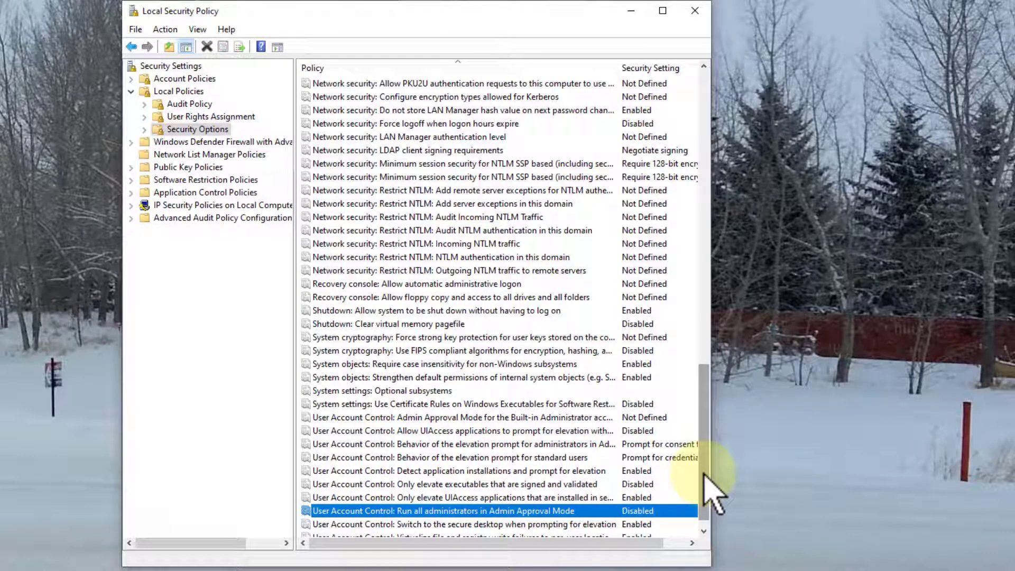
mouse_move(719, 495)
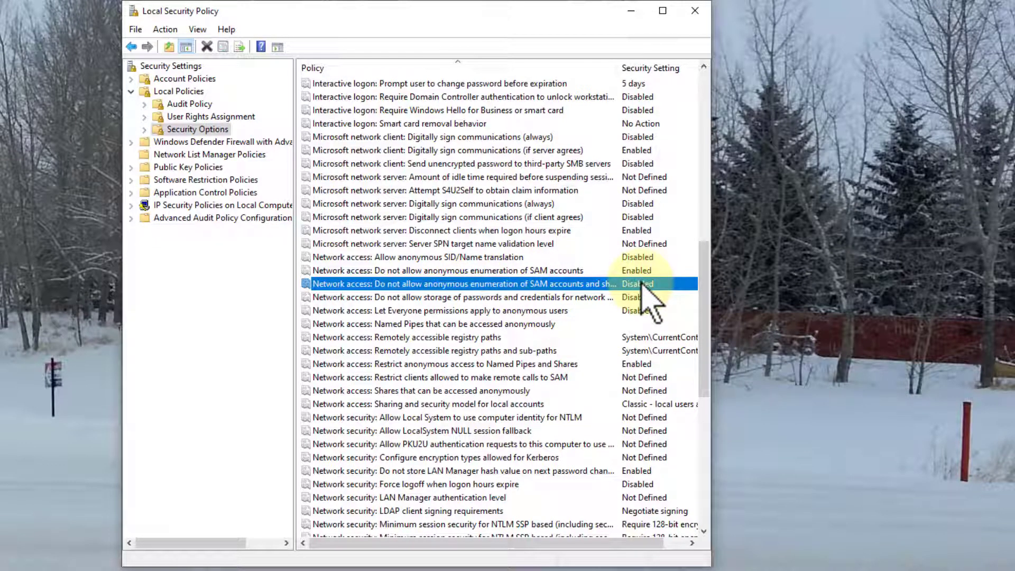
- Review 'Network access: Do not allow anonymous enumeration of SAM accounts and shares' unchanged, then close the policy console
double_click(462, 283)
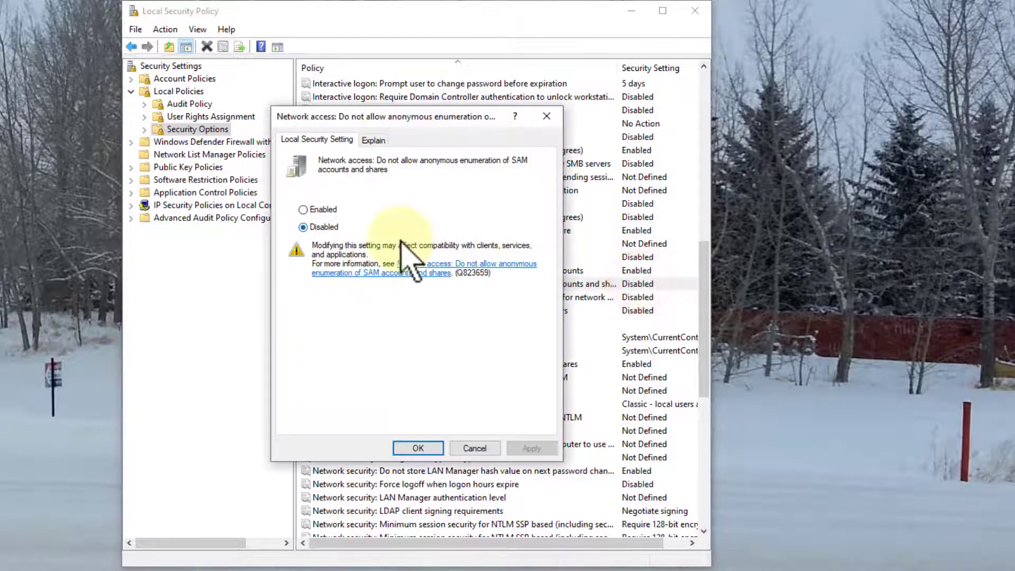
left_click(373, 140)
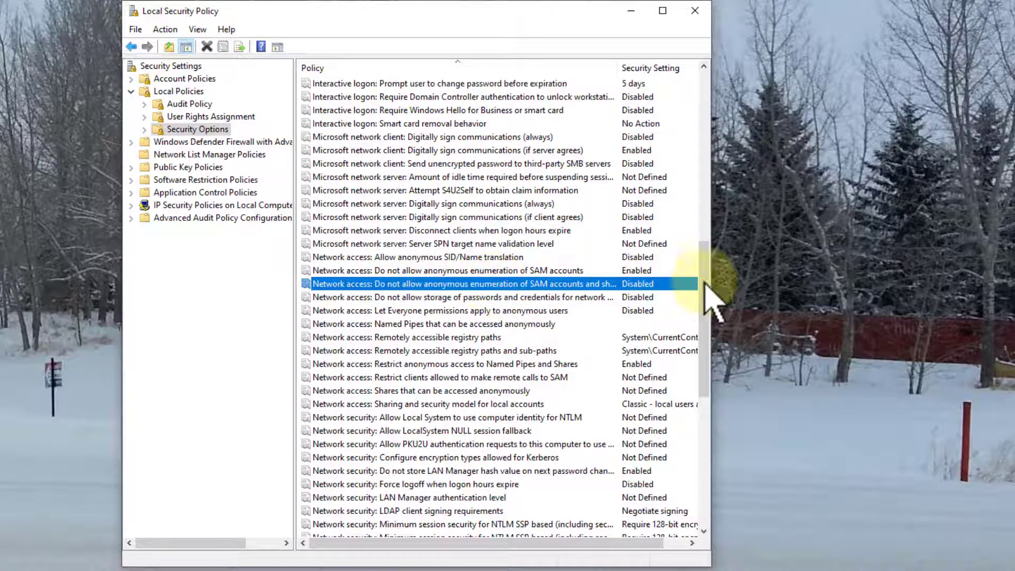
scroll("down", 3)
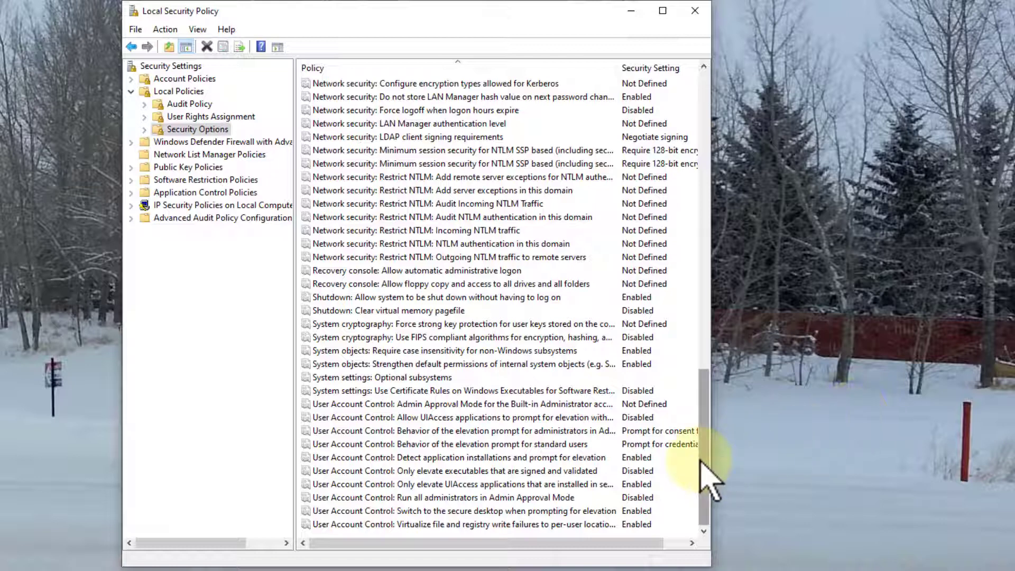
left_click(454, 497)
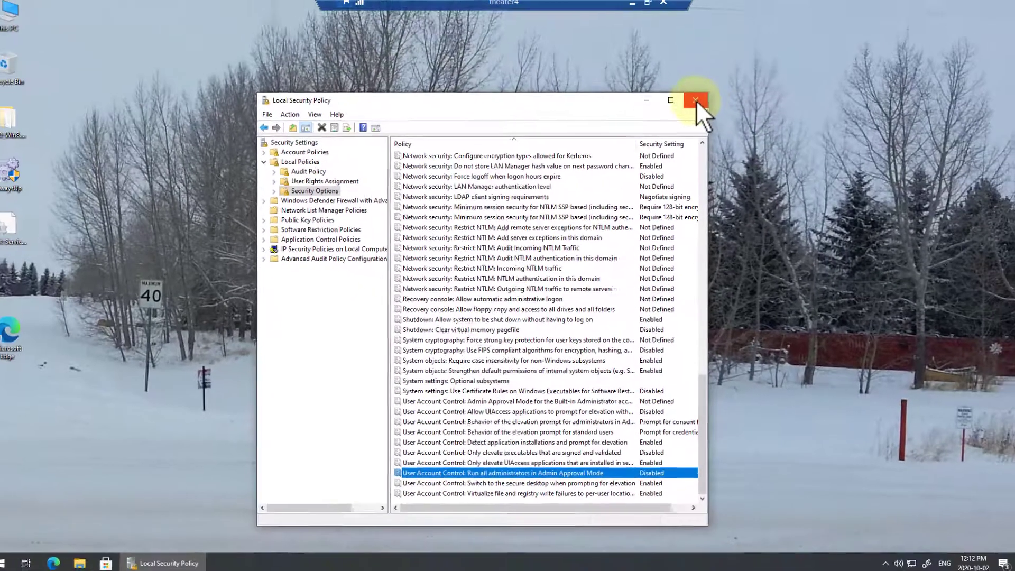
left_click(696, 100)
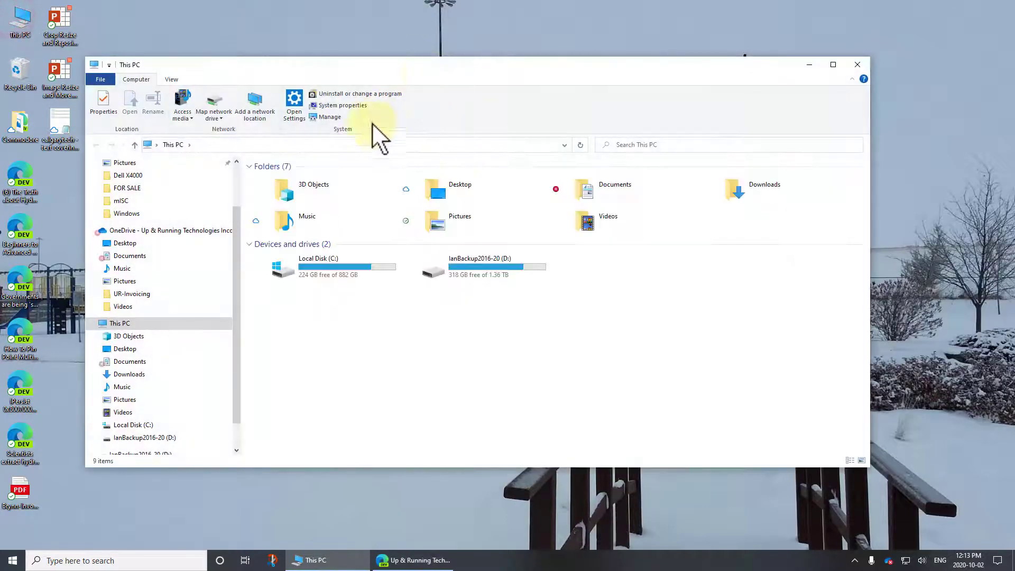
- Enter the \\theater4\c$ address to open the administrative share over the network
type("\\\\thea")
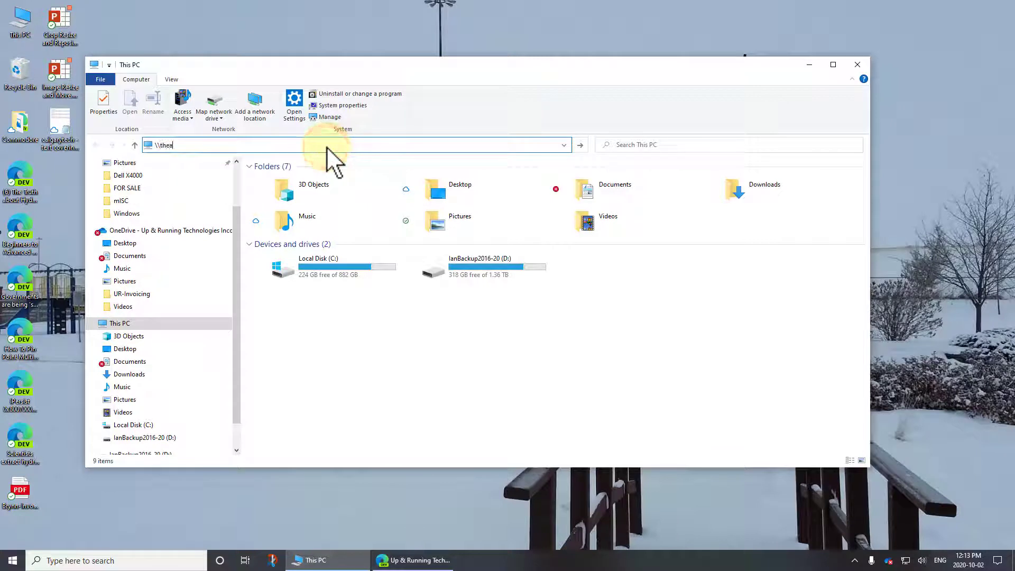
type("ter")
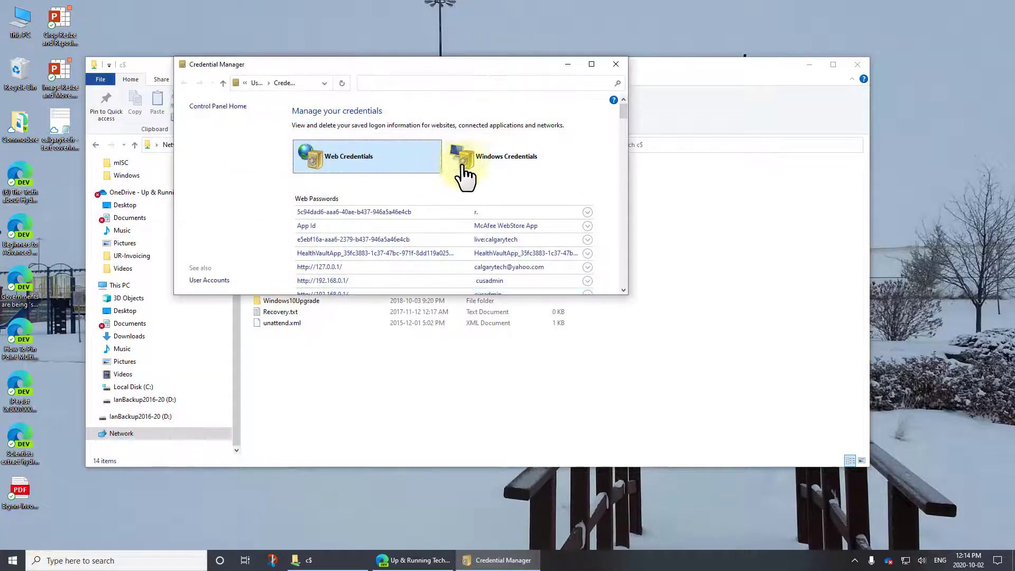
- View the saved file.core.windows.net Windows credential, then close Credential Manager to show the c$ share contents
left_click(507, 156)
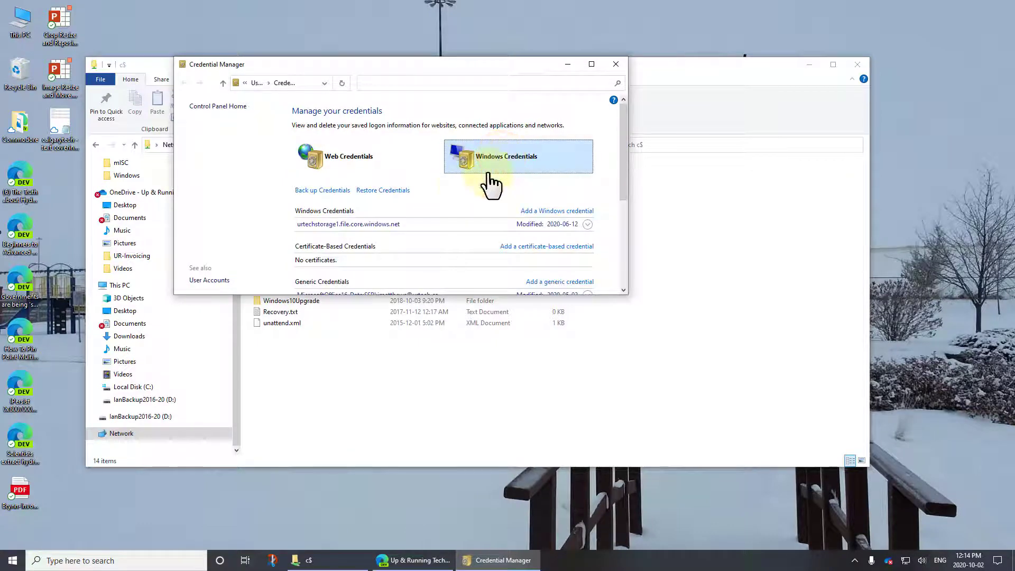
left_click(348, 224)
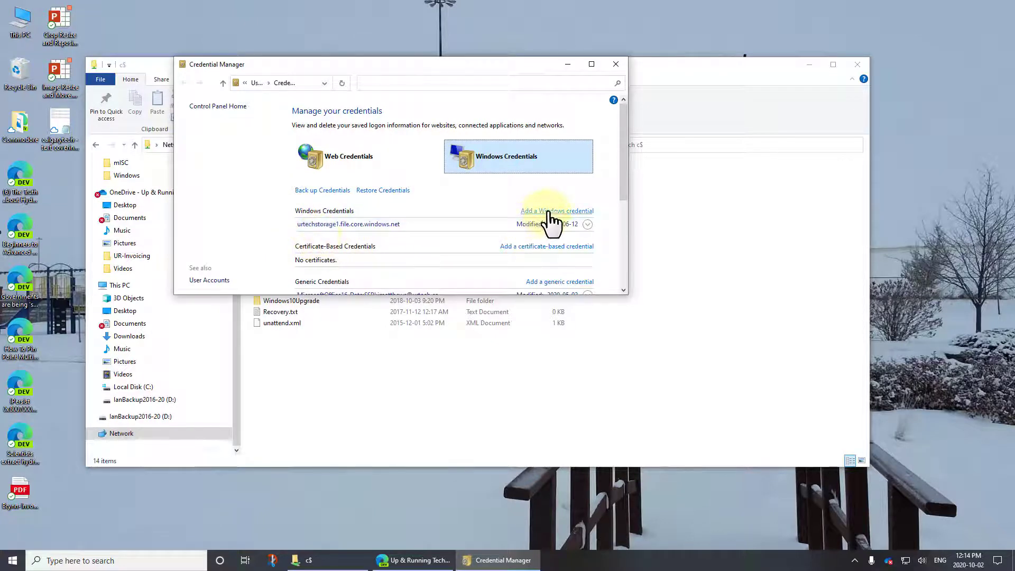
left_click(348, 220)
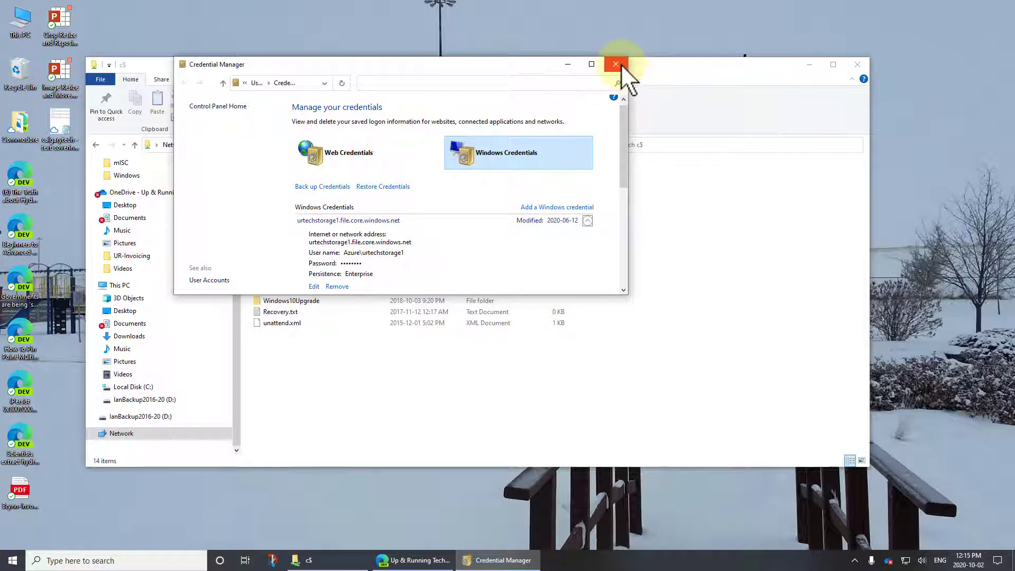
left_click(616, 64)
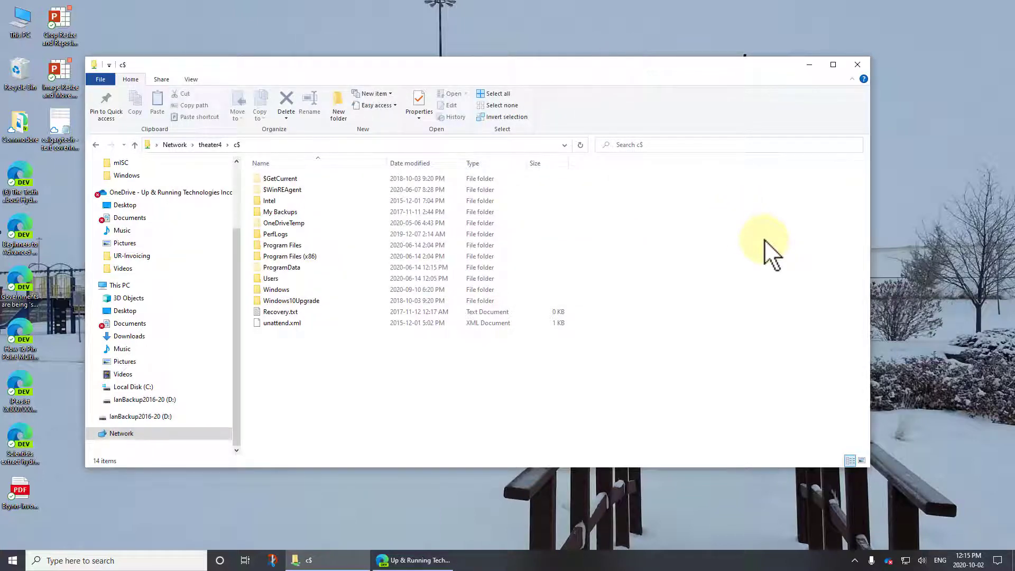